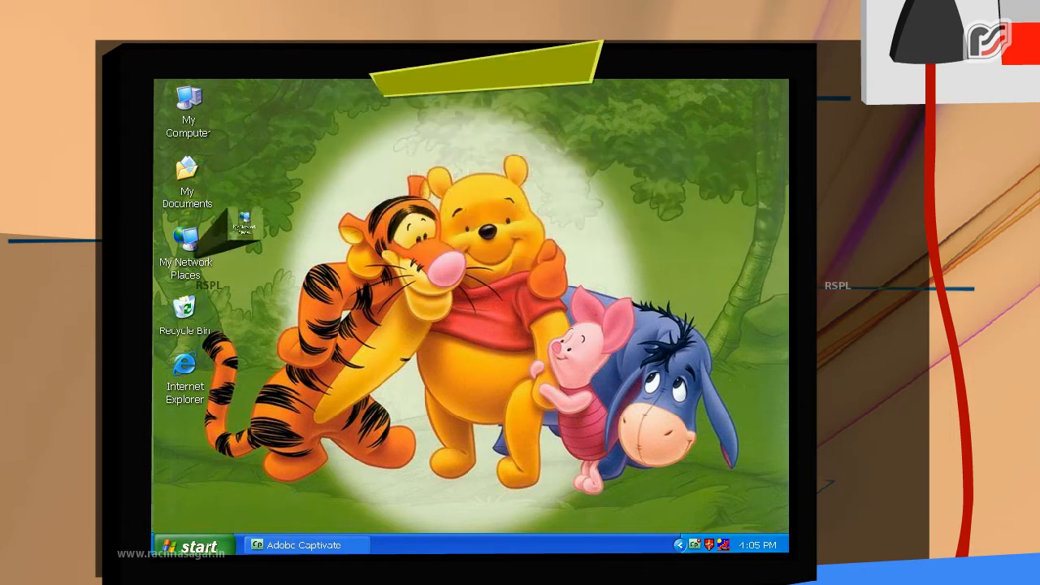
Launch Windows Explorer from Accessories, showing My Documents with its folder tree
click(187, 244)
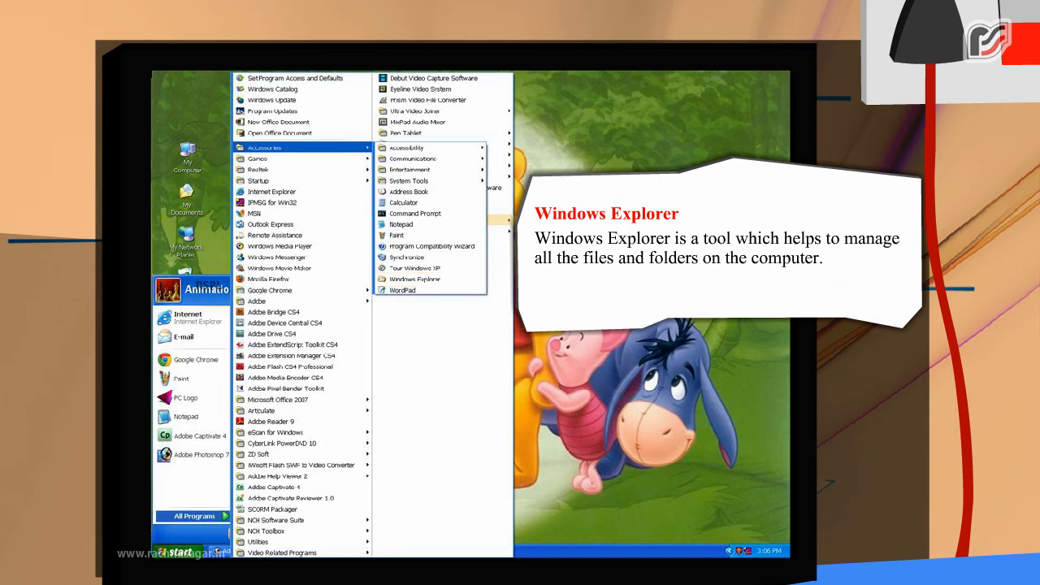
mouse_move(415, 278)
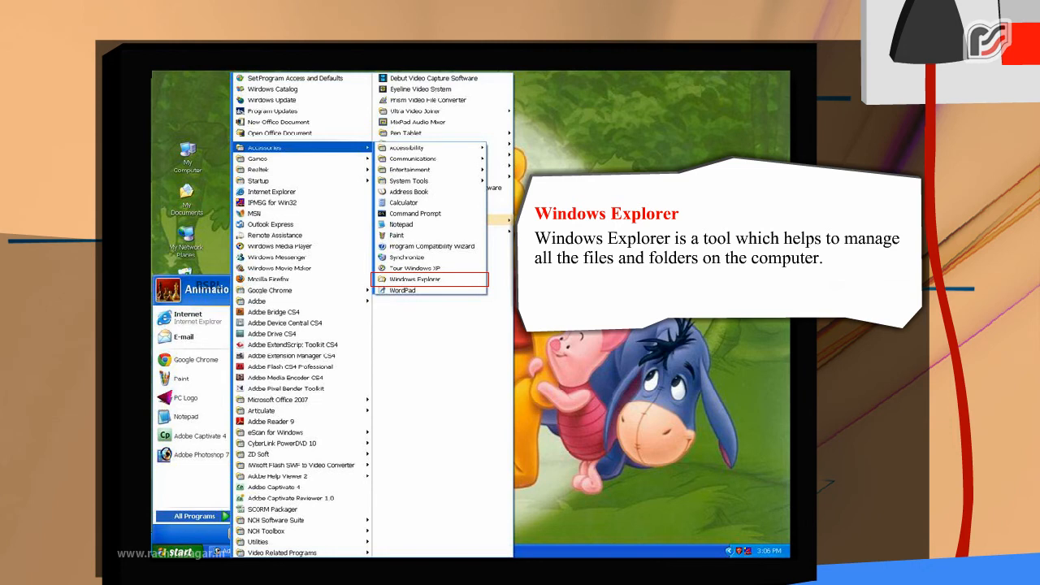
click(415, 278)
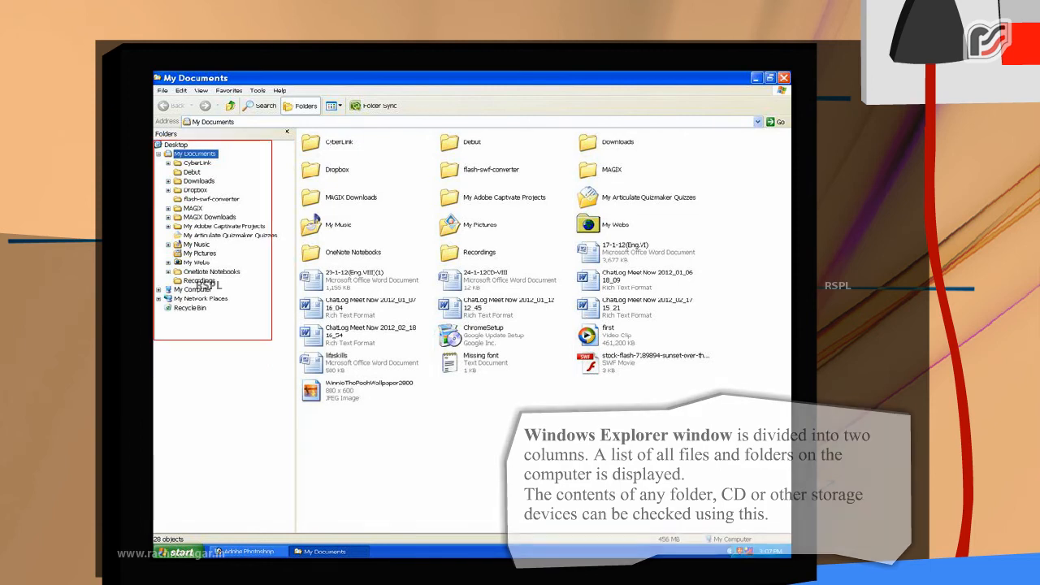
Close My Documents, open Date and Time Properties from the clock, and keep June selected
click(782, 77)
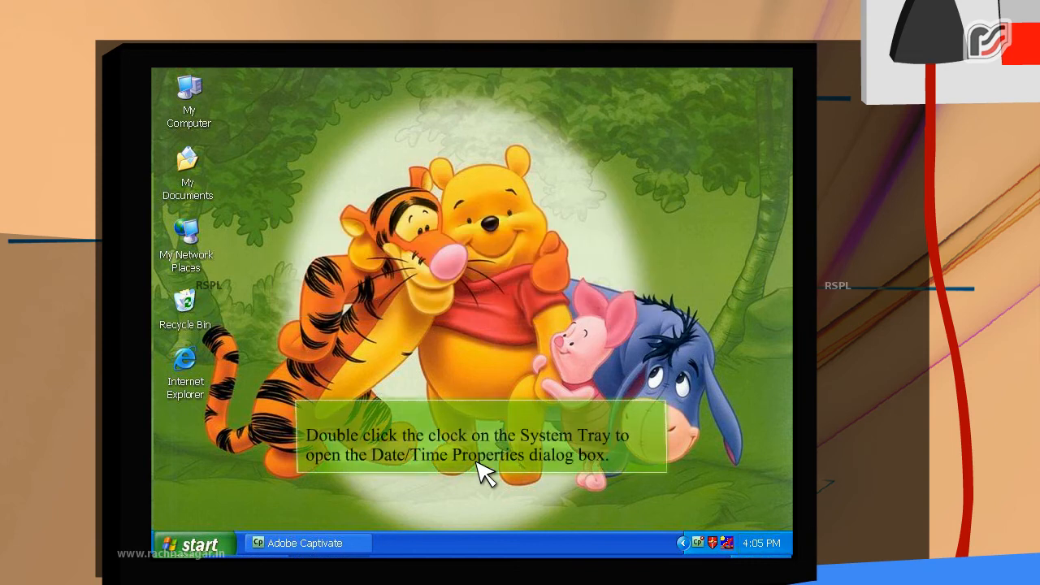
mouse_move(760, 543)
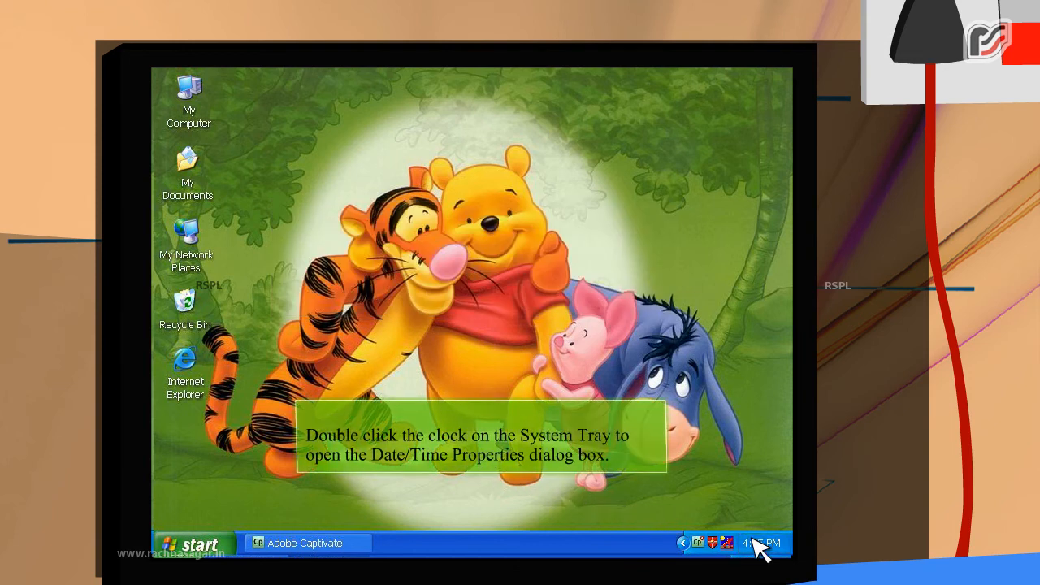
double_click(760, 543)
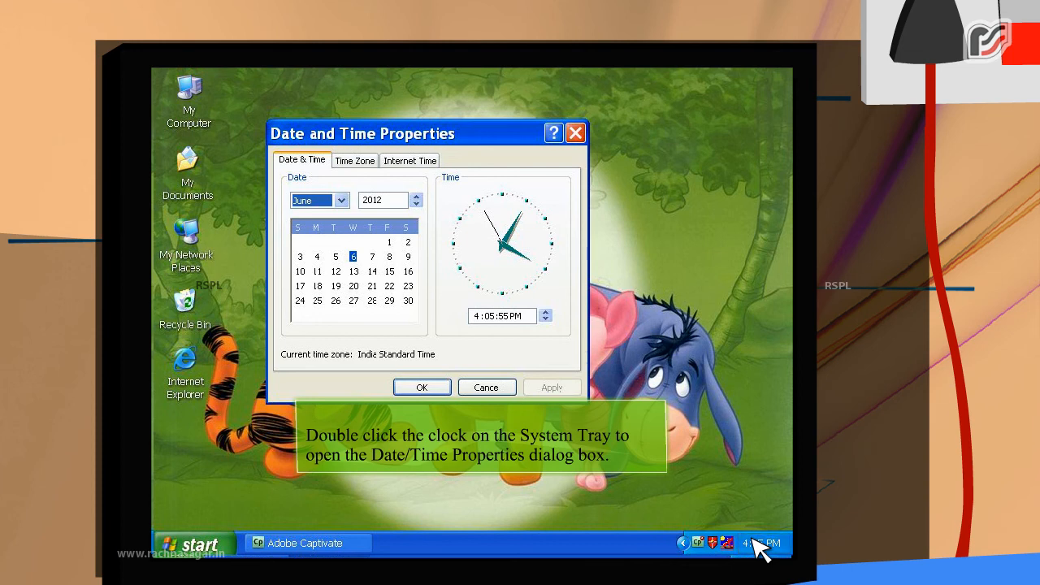
click(334, 200)
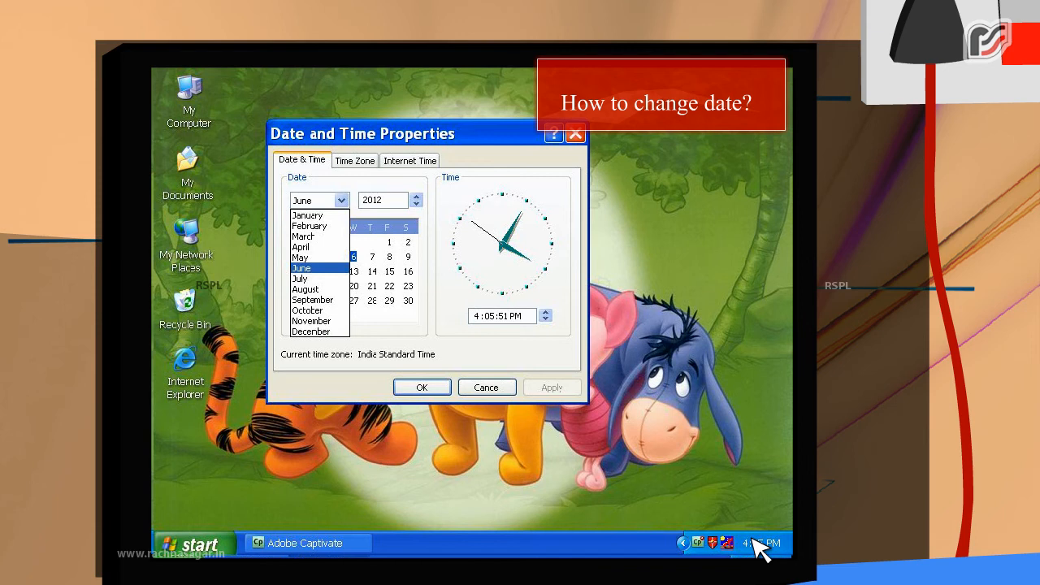
mouse_move(374, 236)
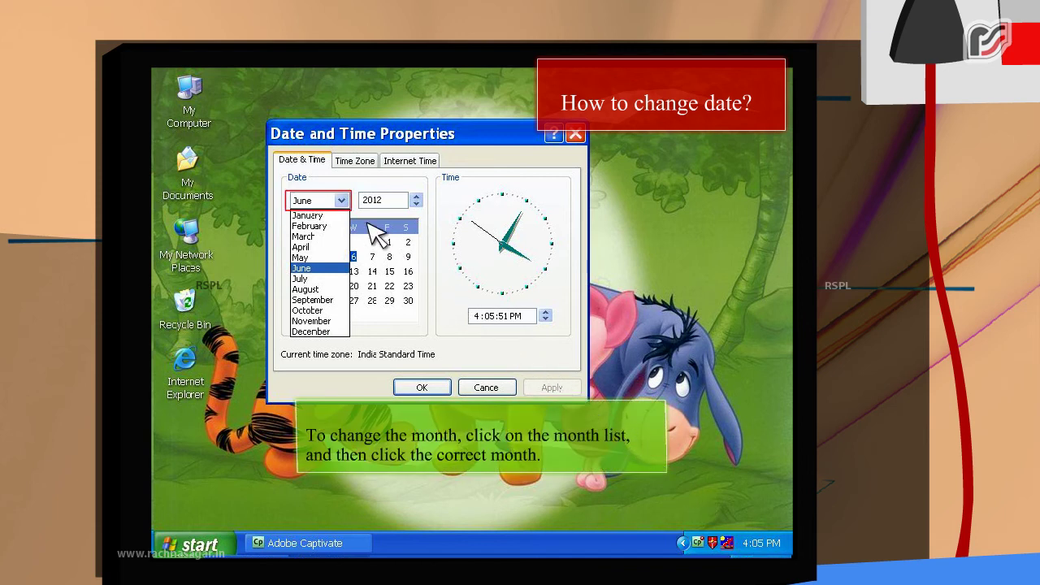
click(302, 267)
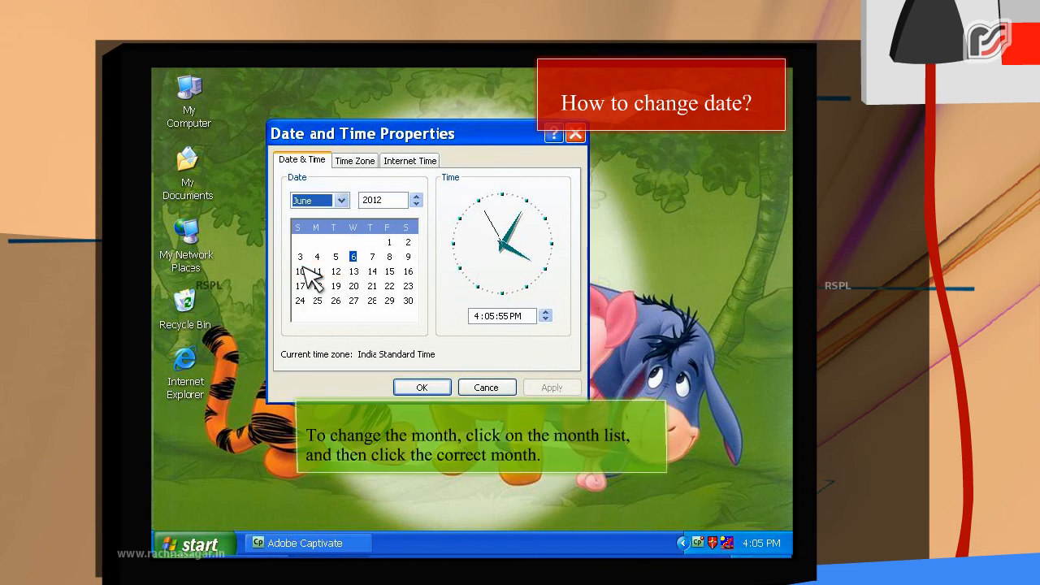